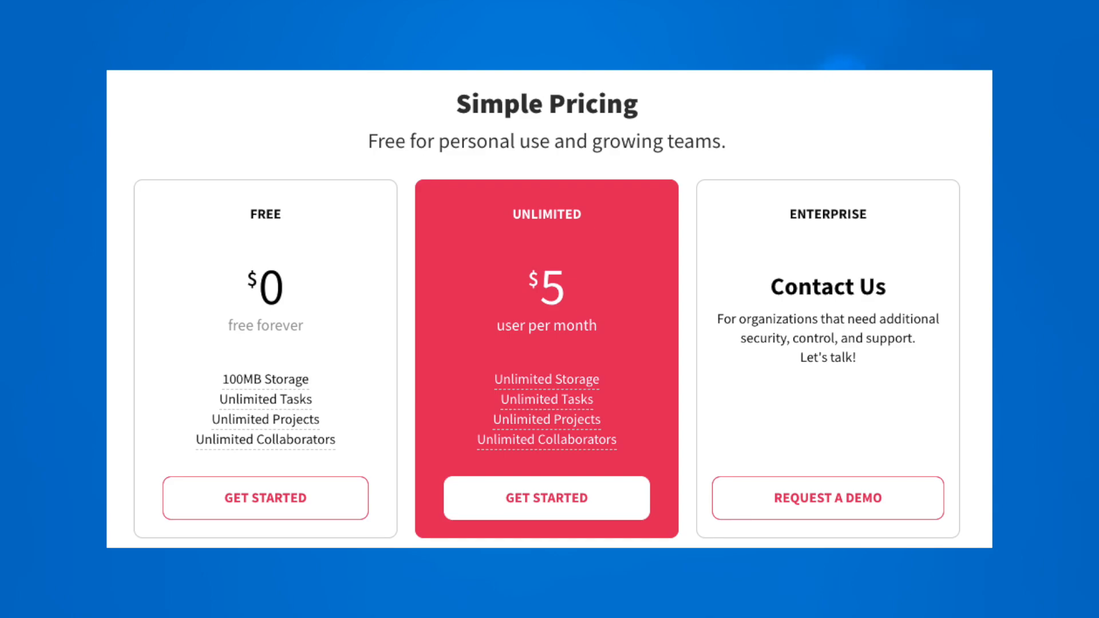
# - Apply the plain light blue background, check Calendar and Starred, then return to Personal tasks
pyautogui.click(546, 499)
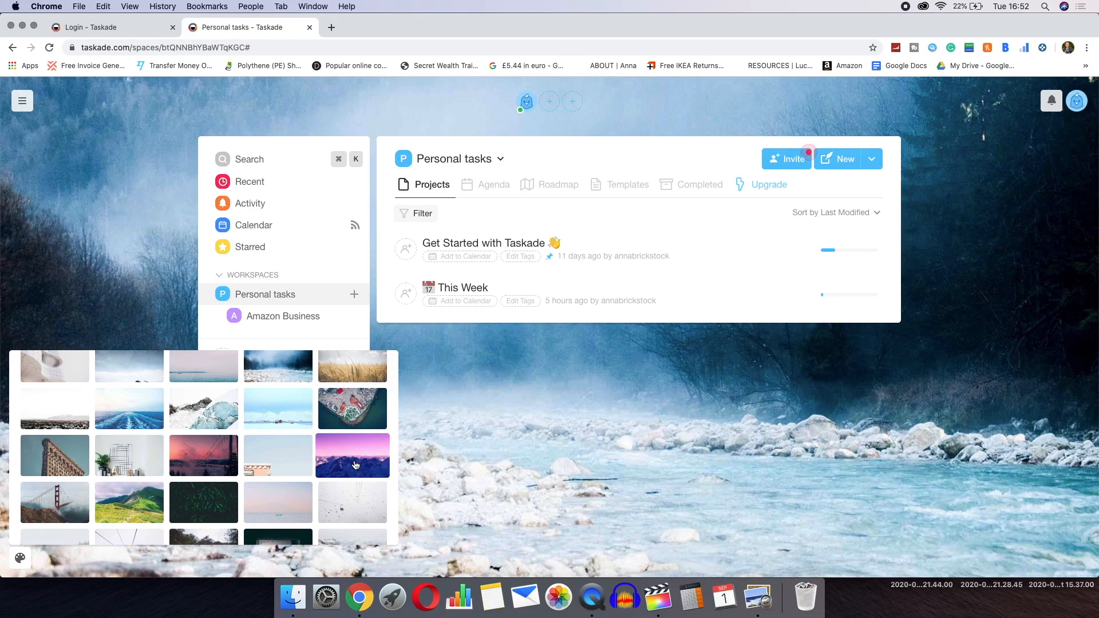
pyautogui.click(278, 503)
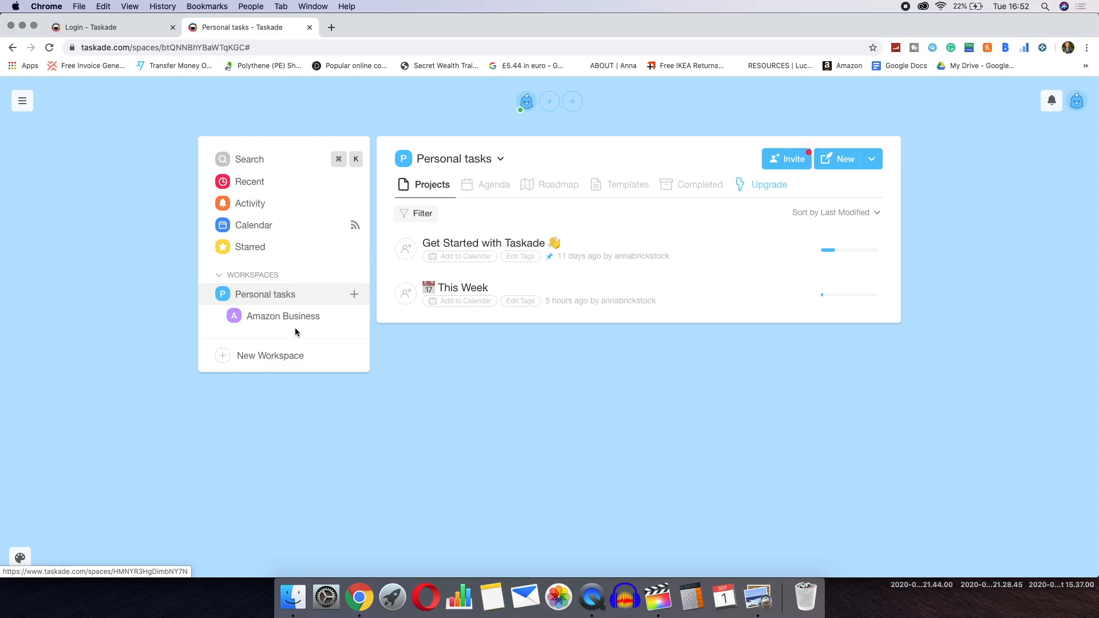
pyautogui.click(254, 225)
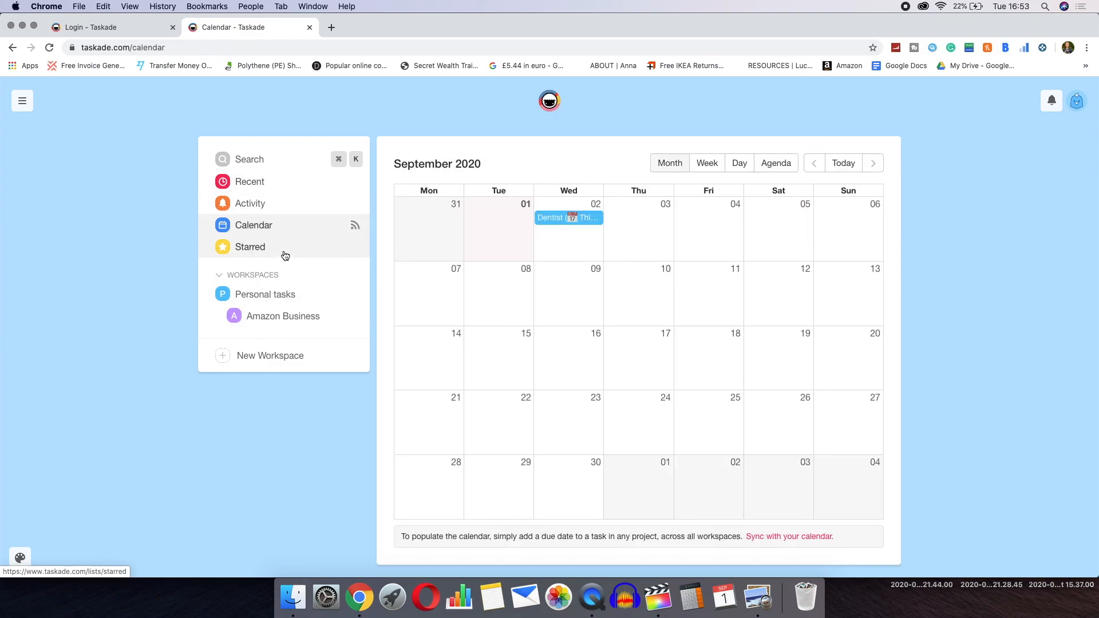
pyautogui.click(250, 247)
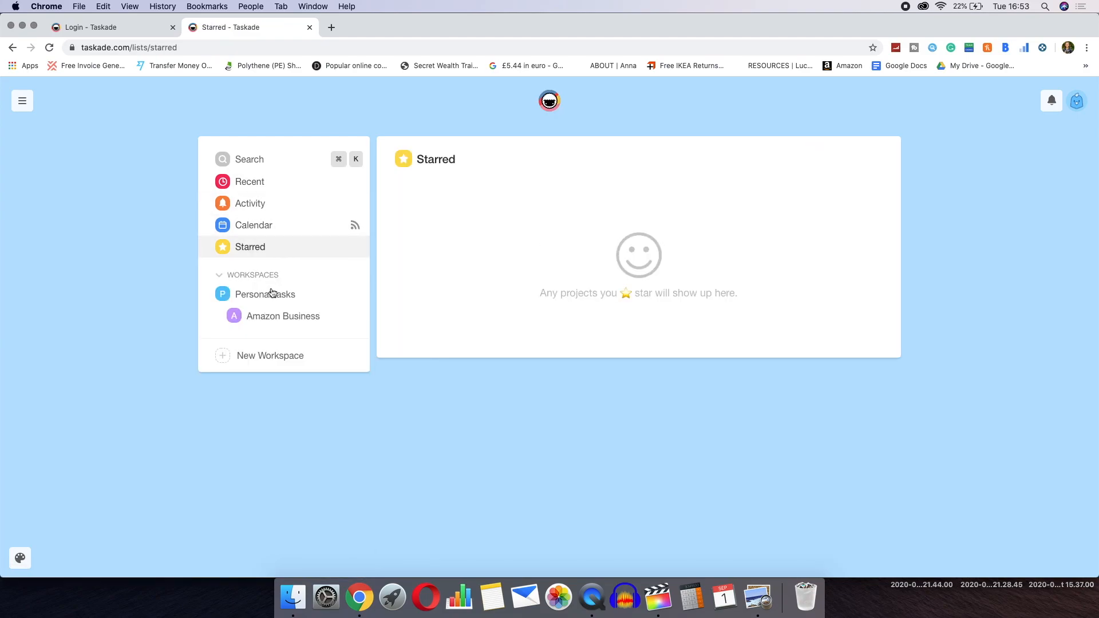
pyautogui.click(265, 294)
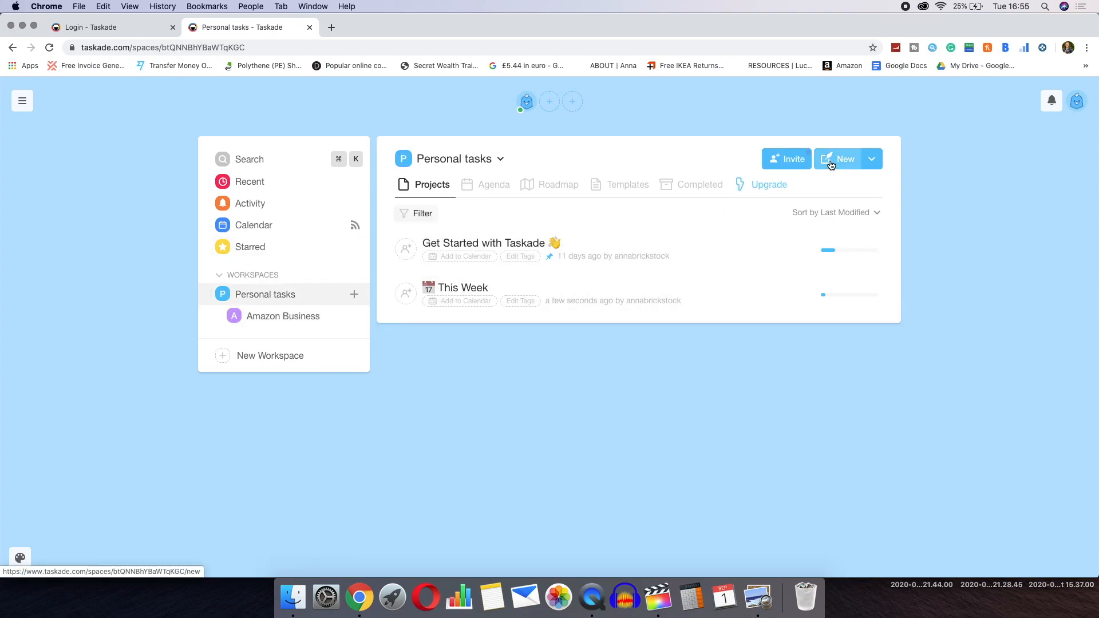
# - Start a new Personal tasks project and preview Weekly Planner, Meeting Agenda and Project Board
pyautogui.click(837, 158)
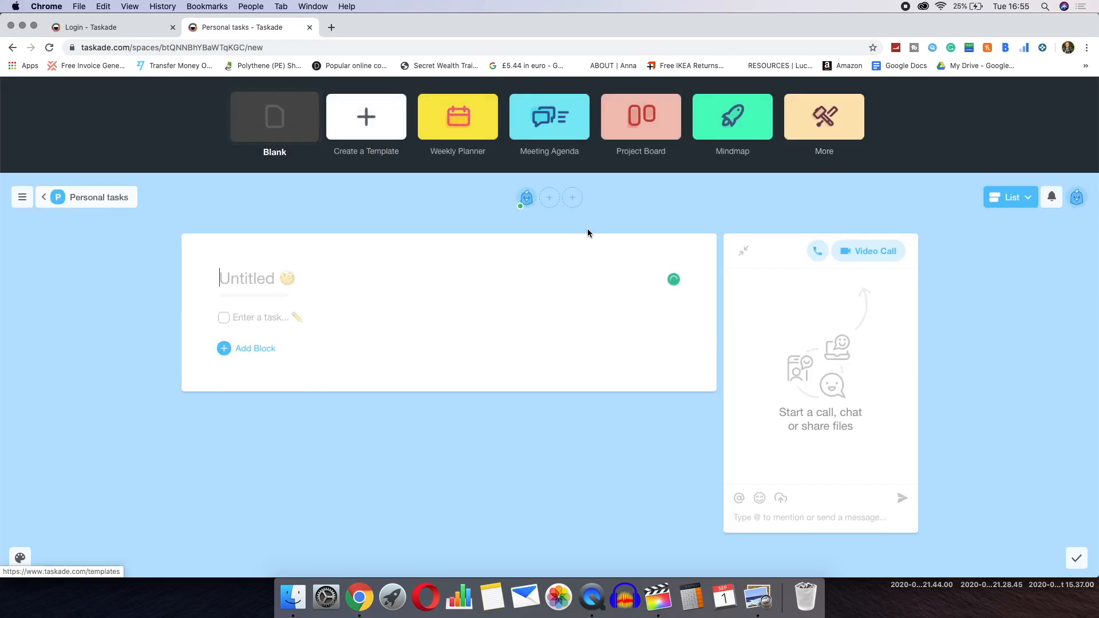
pyautogui.moveTo(457, 116)
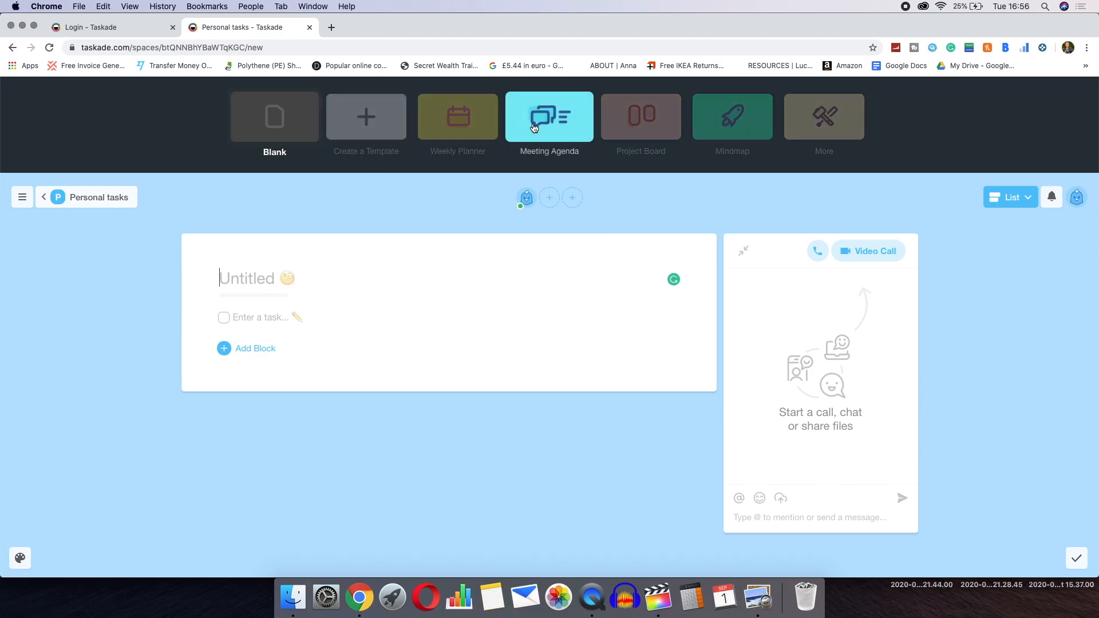
pyautogui.moveTo(732, 116)
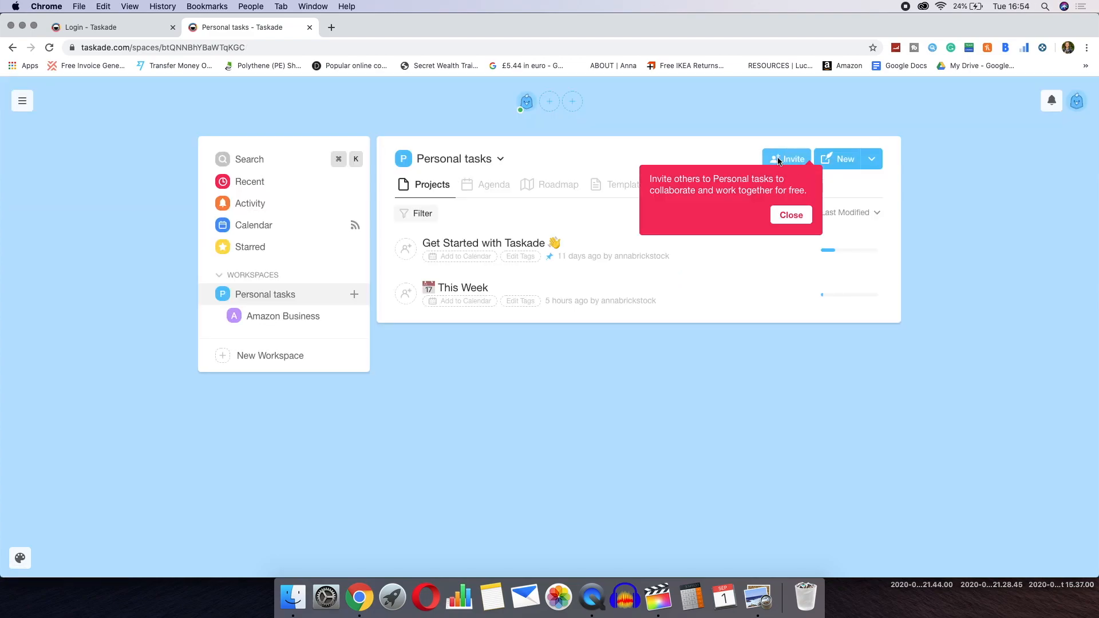
pyautogui.click(787, 159)
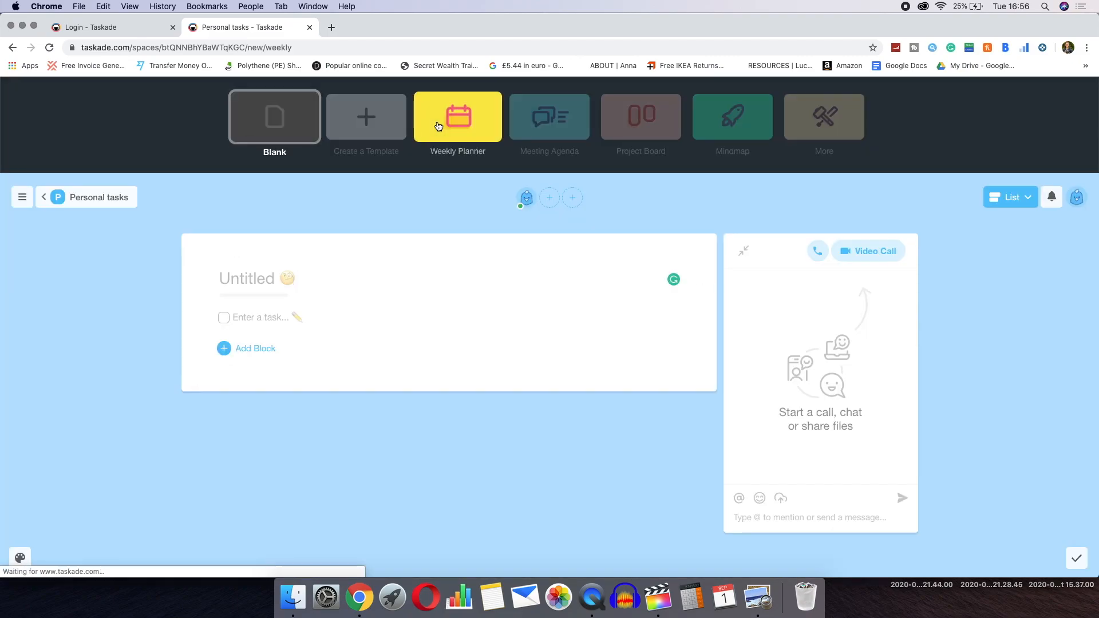
pyautogui.click(548, 116)
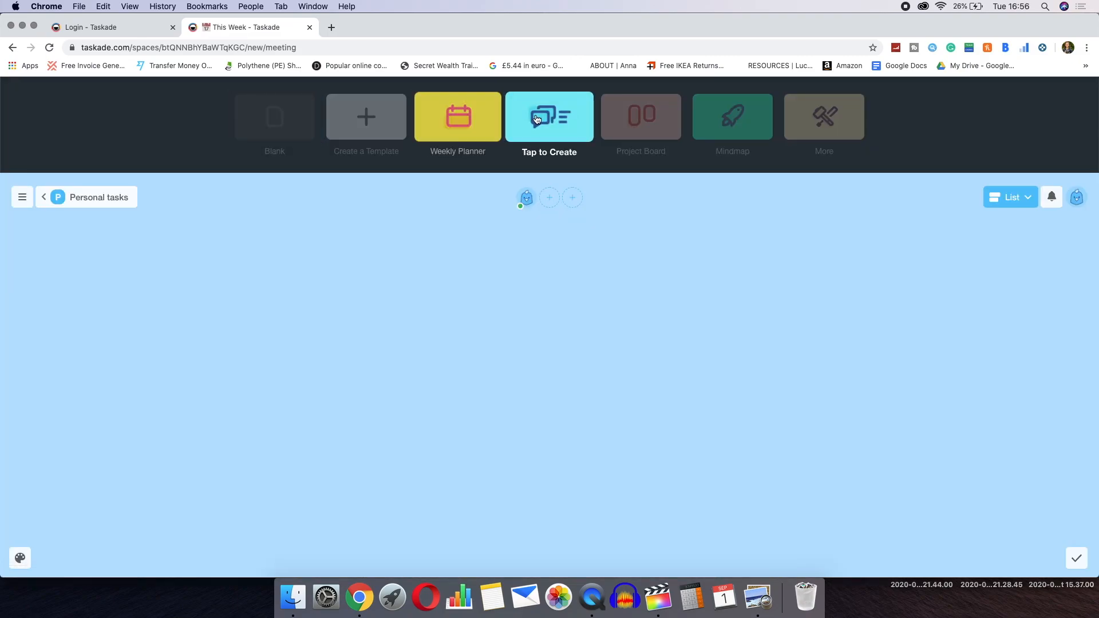
pyautogui.click(639, 117)
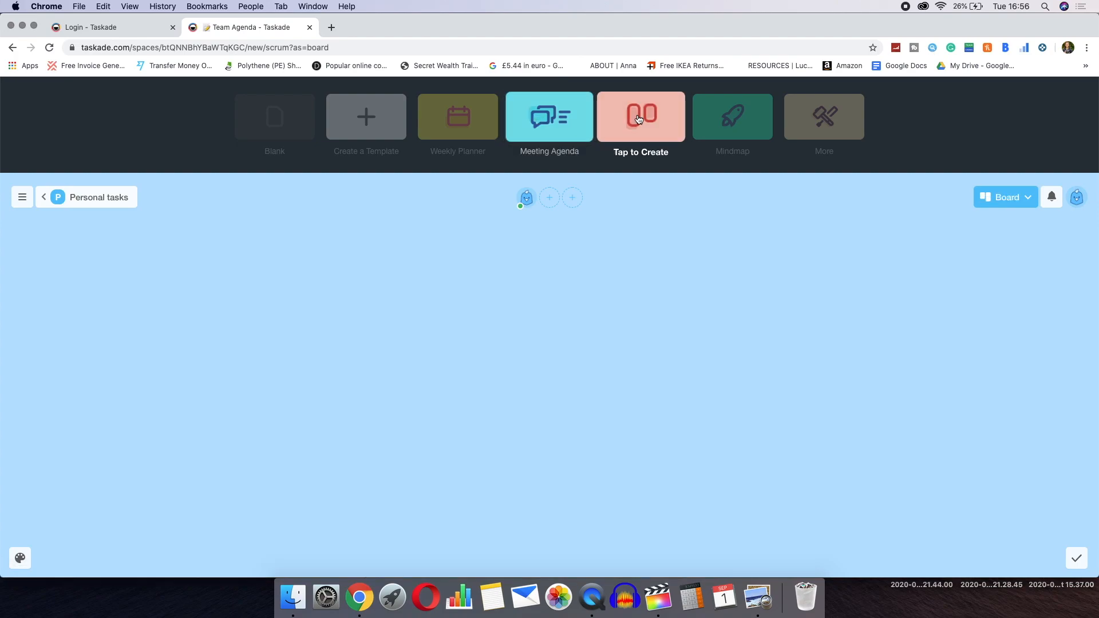
pyautogui.click(732, 116)
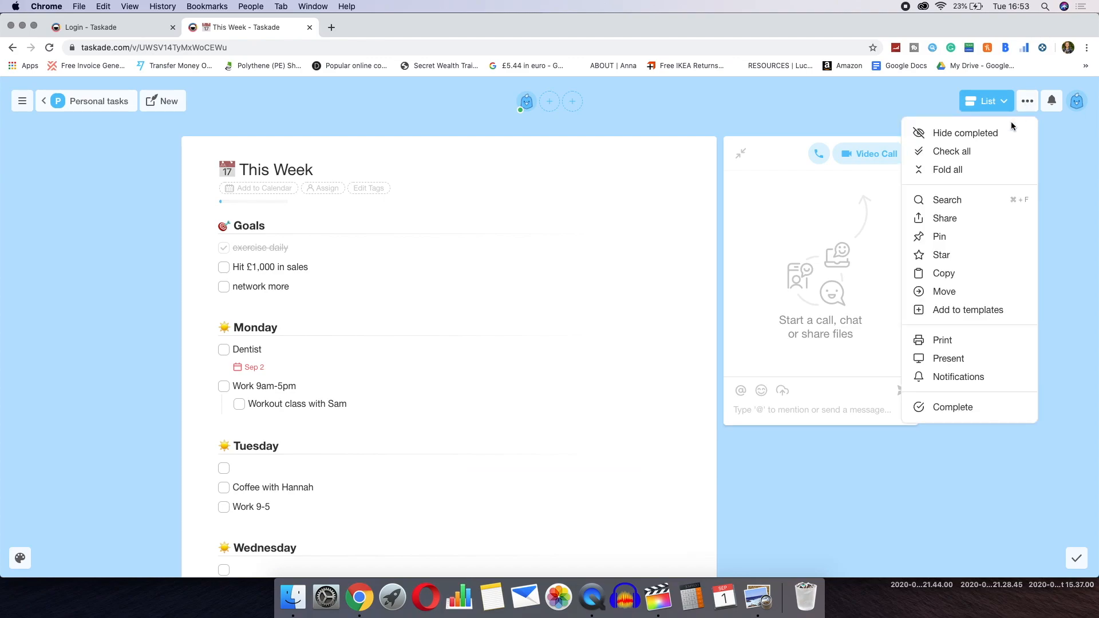
# - Review This Week's sharing options, send 'hi!' in chat, and start a call
pyautogui.click(944, 218)
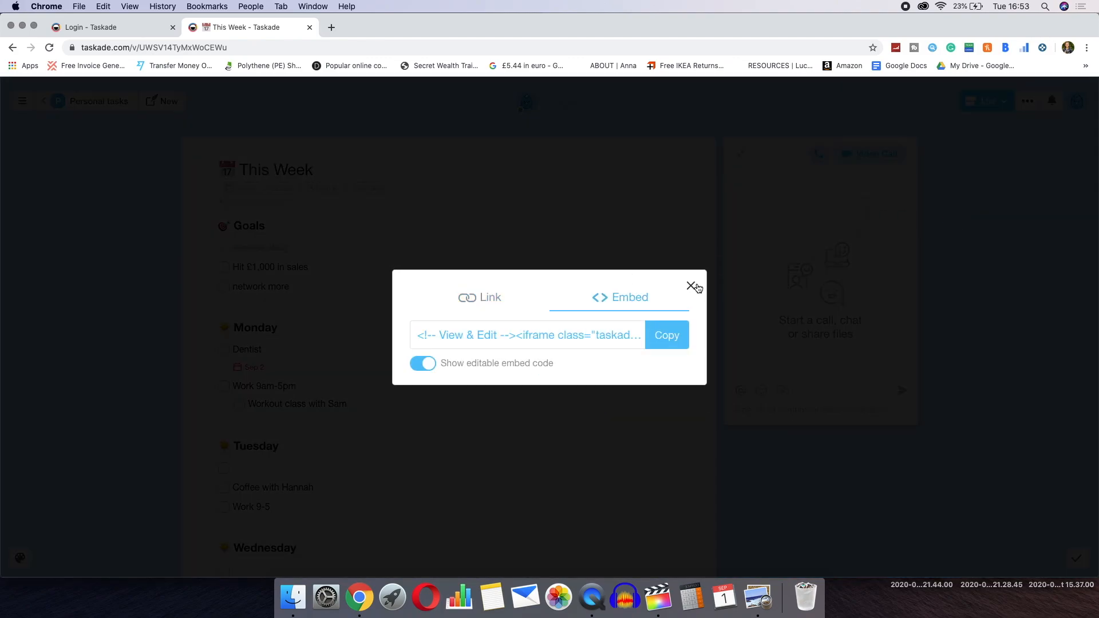
pyautogui.click(692, 287)
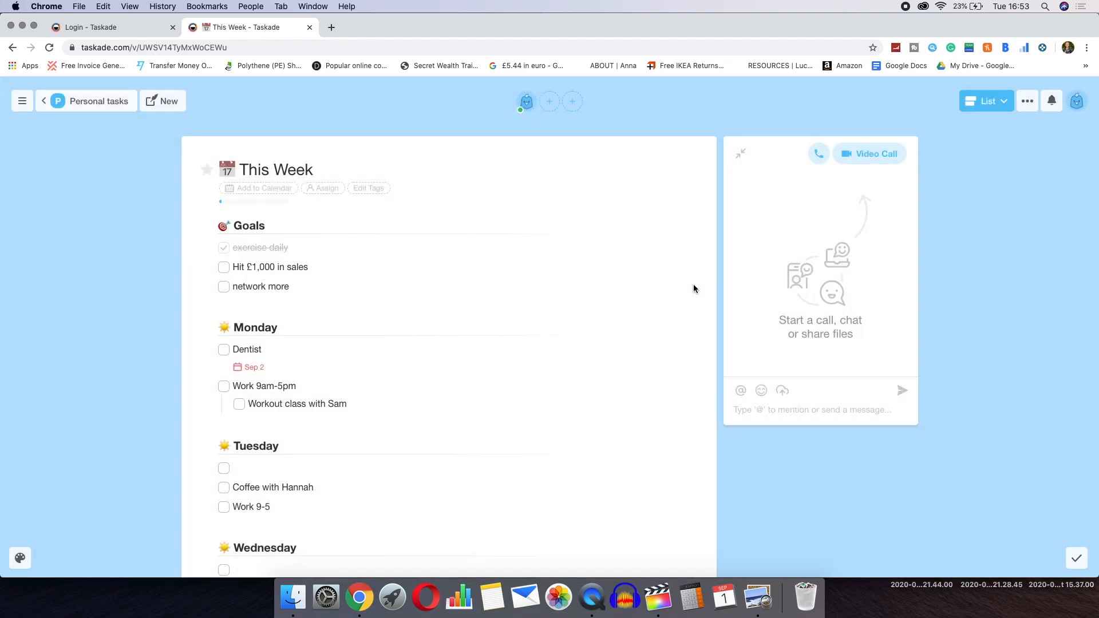
pyautogui.write('hi')
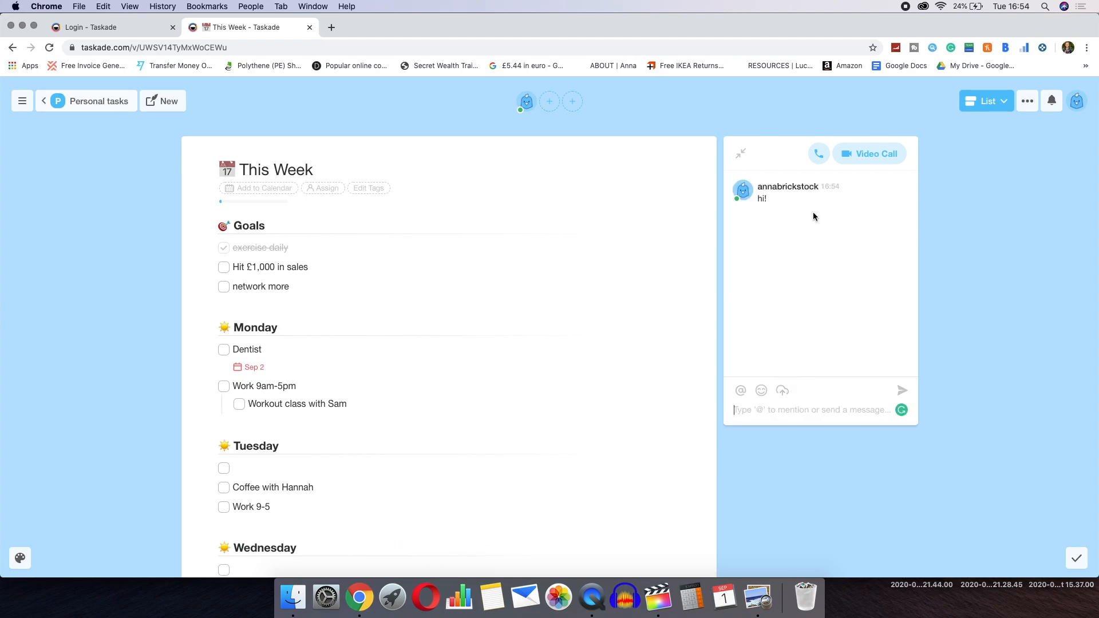
pyautogui.click(869, 153)
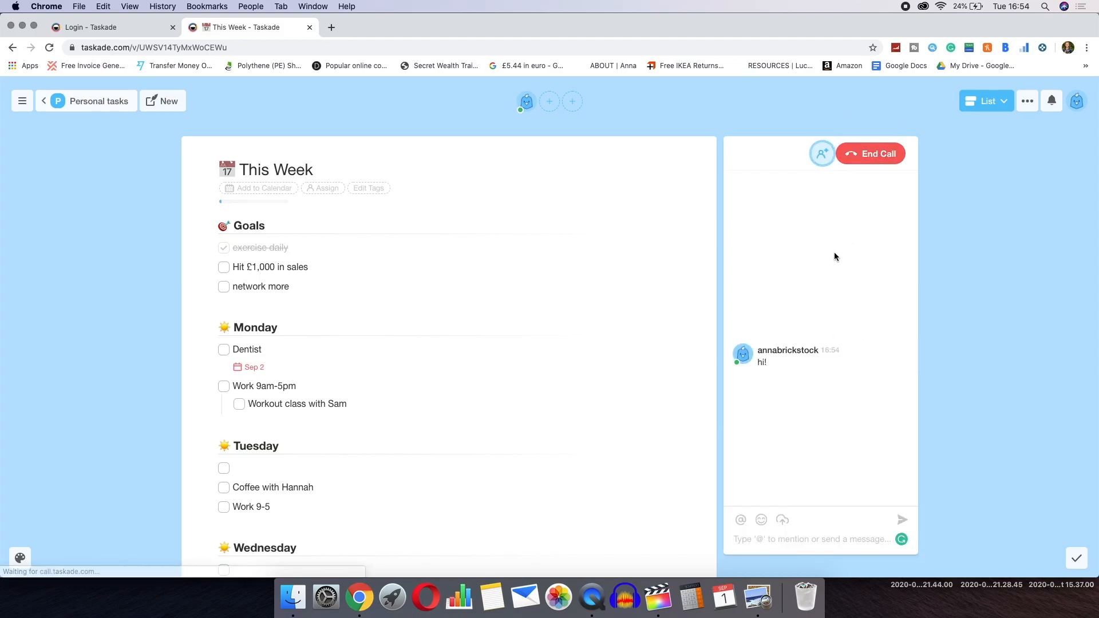
pyautogui.click(870, 153)
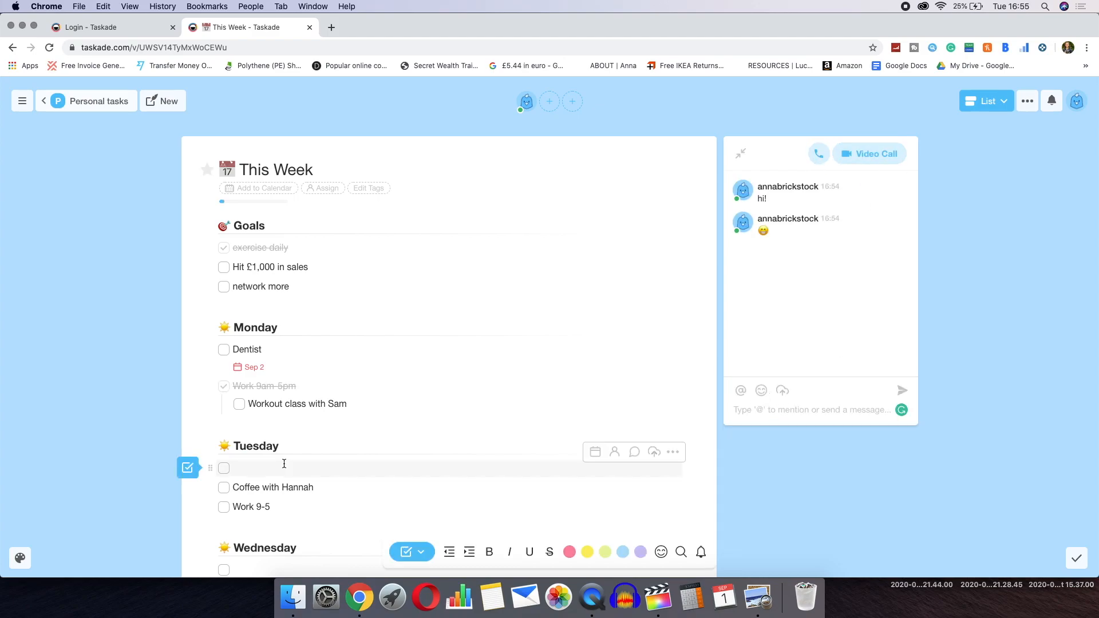
# - Add the Tuesday task 'make a youtube video!' to the This Week list
pyautogui.write('make a youtube')
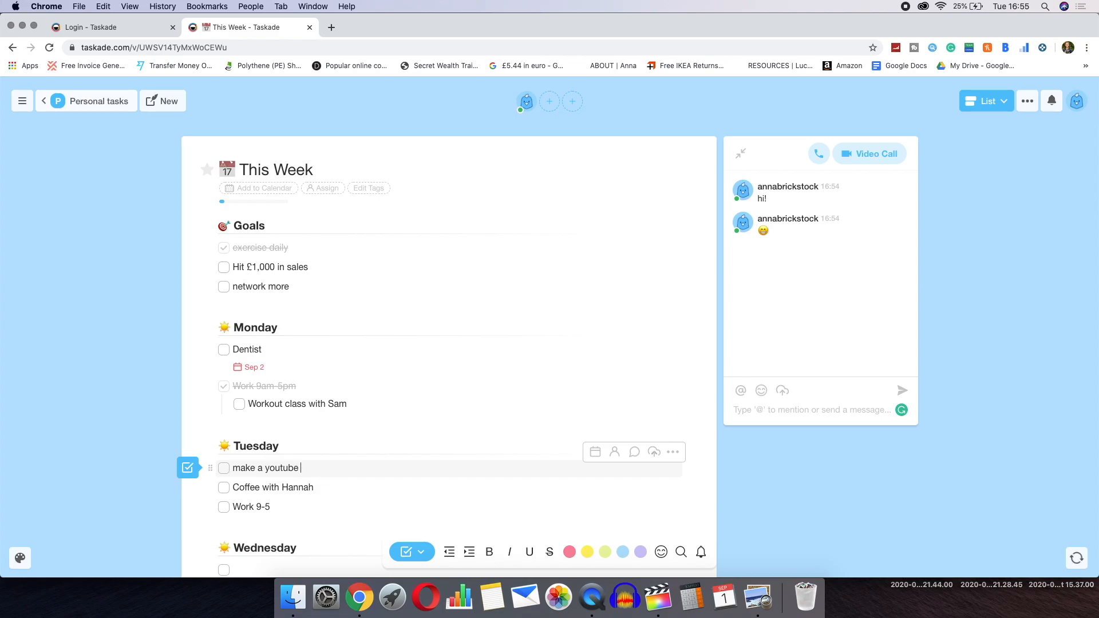
pyautogui.write('video!')
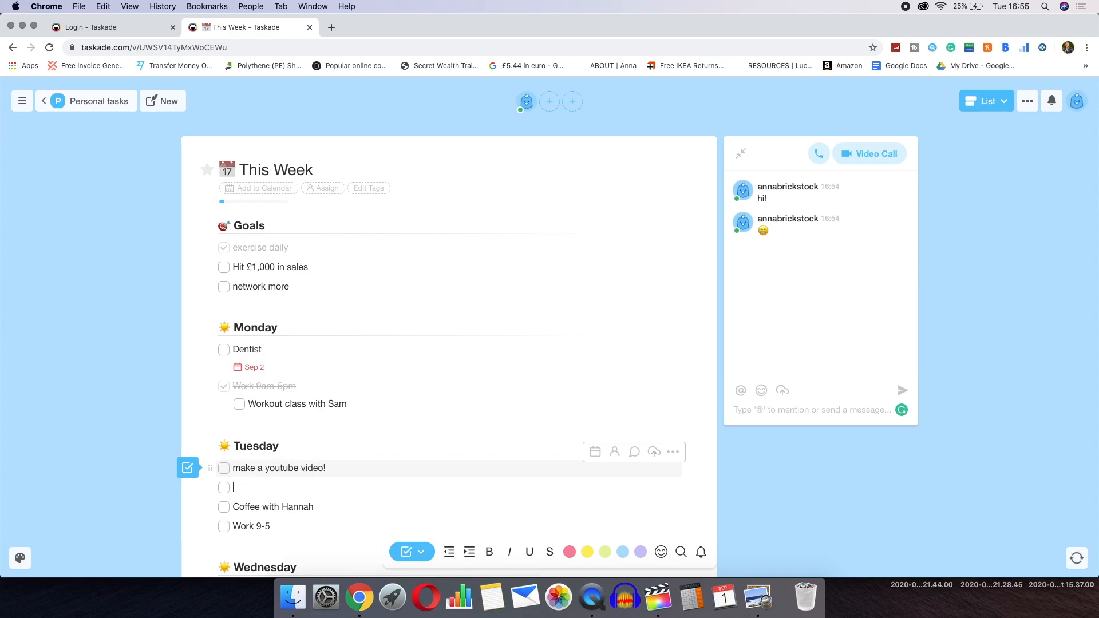
pyautogui.click(223, 506)
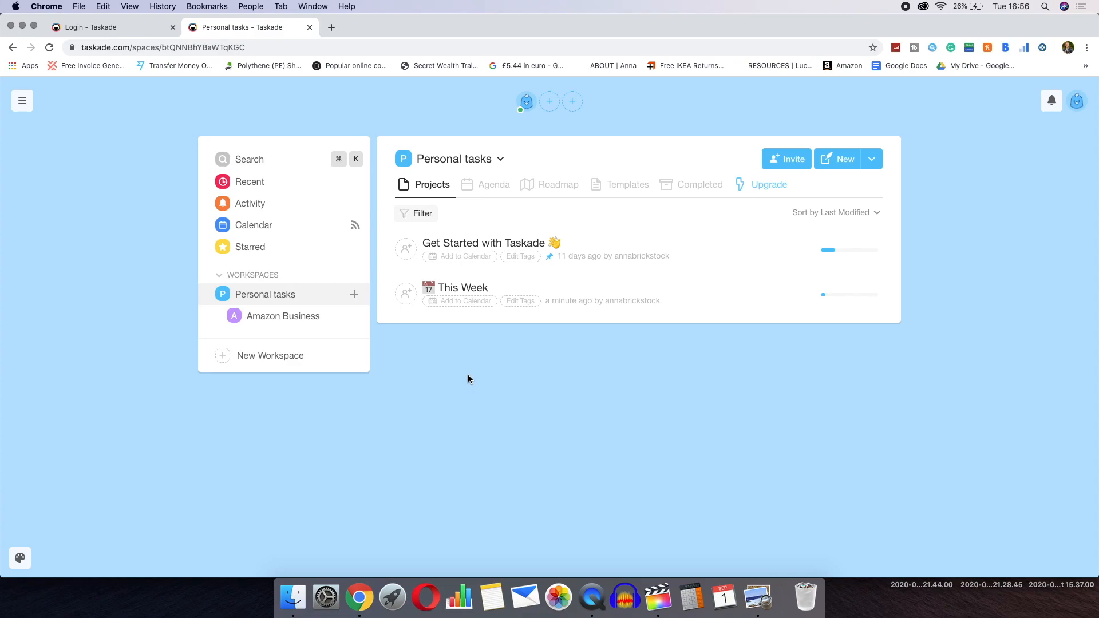
pyautogui.moveTo(485, 187)
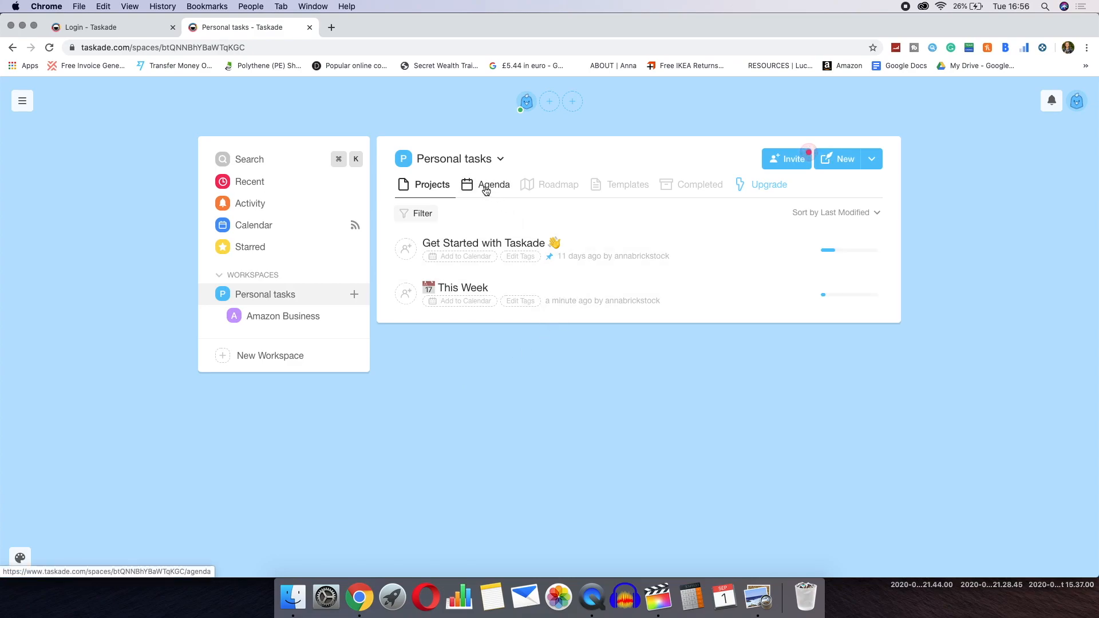
# - Review the workspace's Agenda, Roadmap, Templates and Completed overview tabs
pyautogui.click(493, 184)
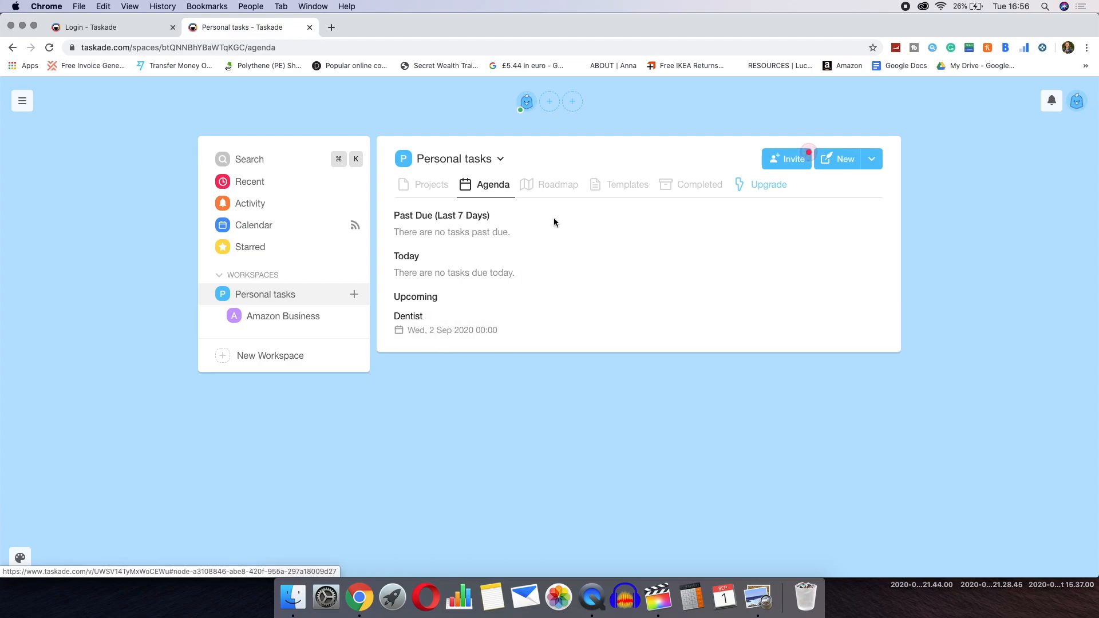
pyautogui.click(558, 184)
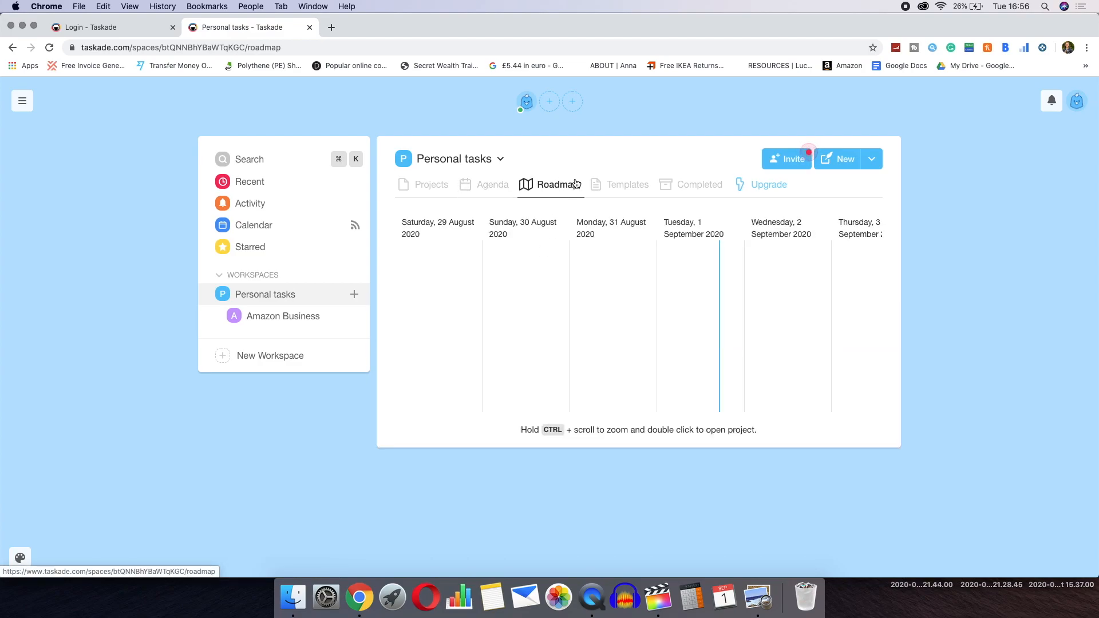
pyautogui.click(625, 184)
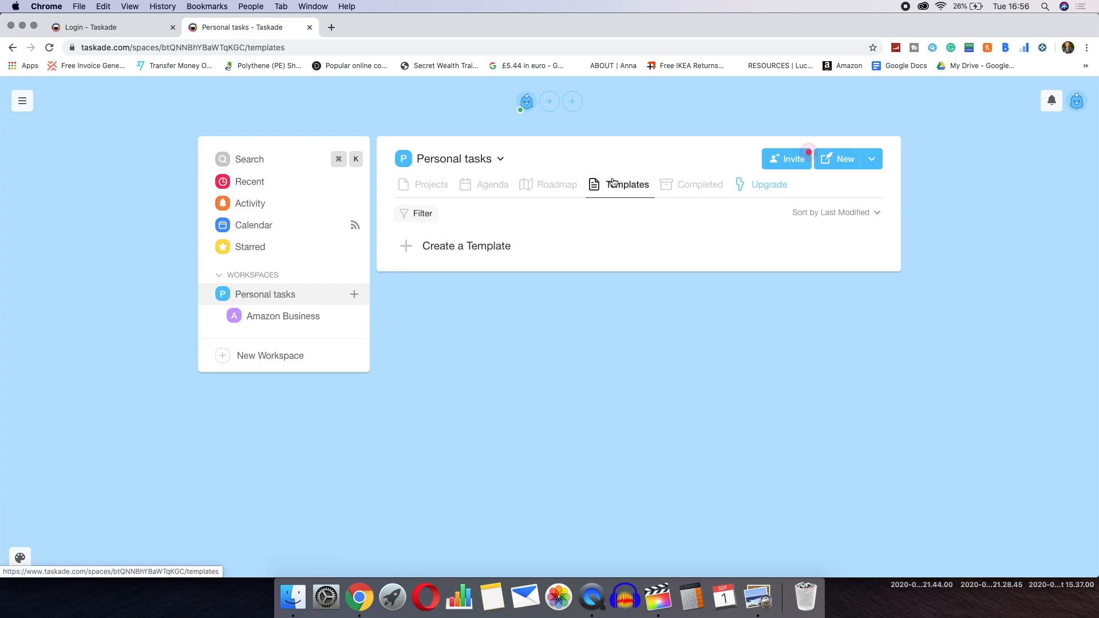
pyautogui.click(699, 185)
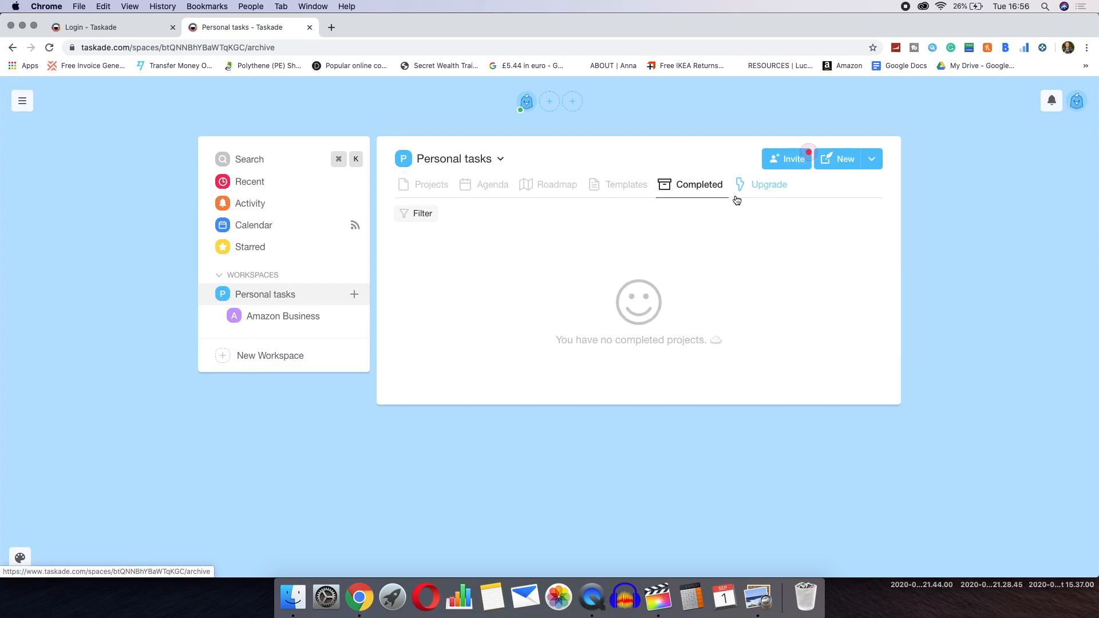
pyautogui.click(984, 101)
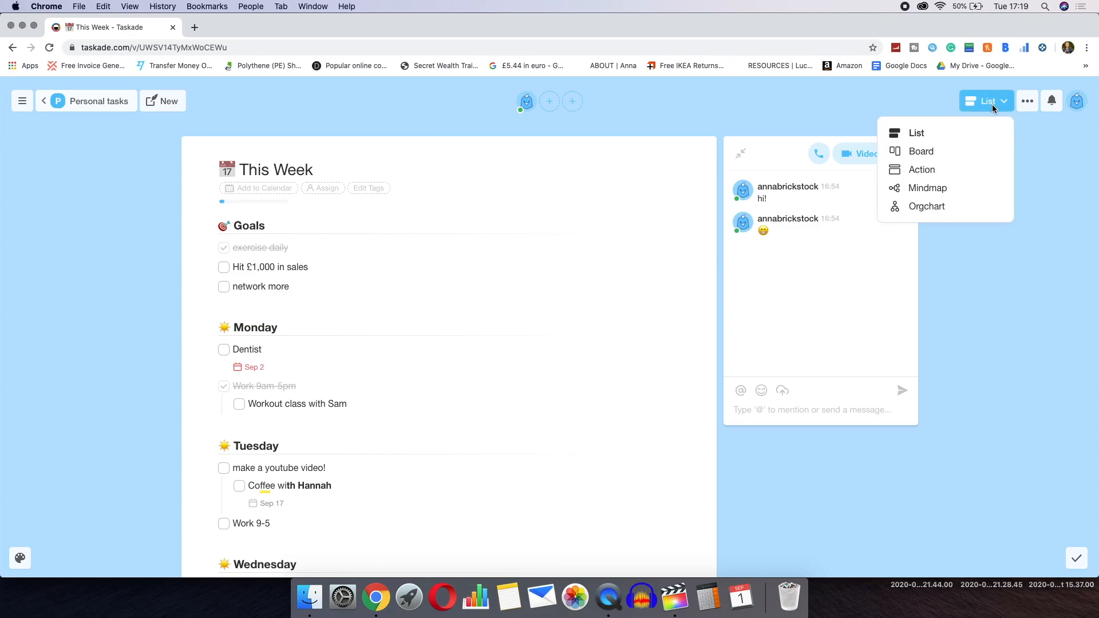
# - Switch This Week to Board layout showing Goals, Monday and Tuesday columns
pyautogui.click(920, 150)
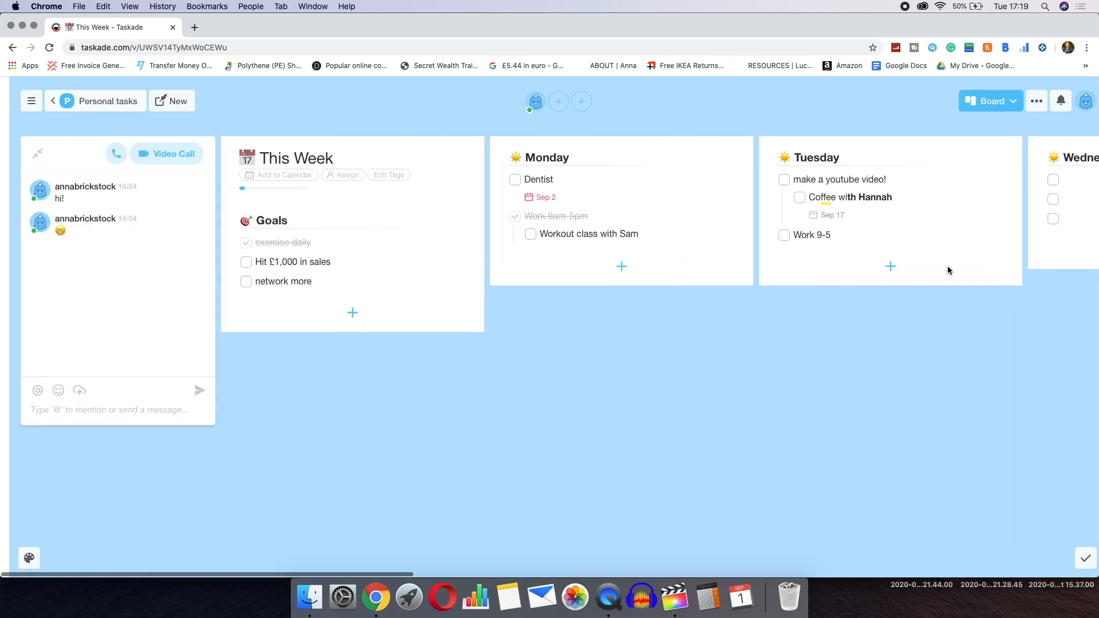
pyautogui.click(988, 100)
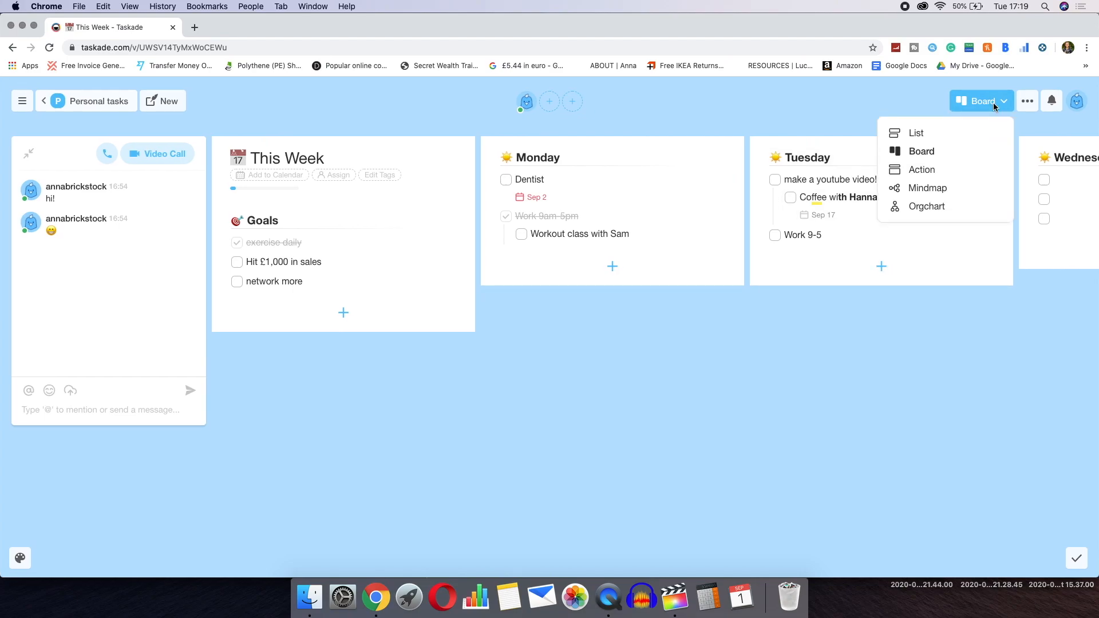
pyautogui.click(920, 169)
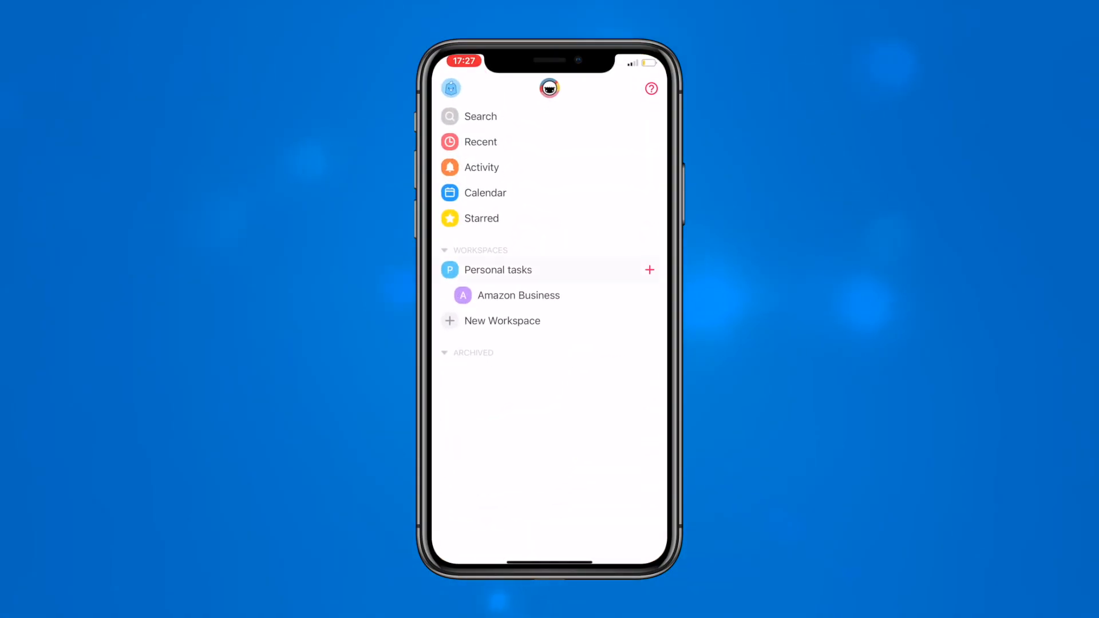
# - On the phone, open the Bullet Journal project and begin typing the first goal
pyautogui.click(496, 270)
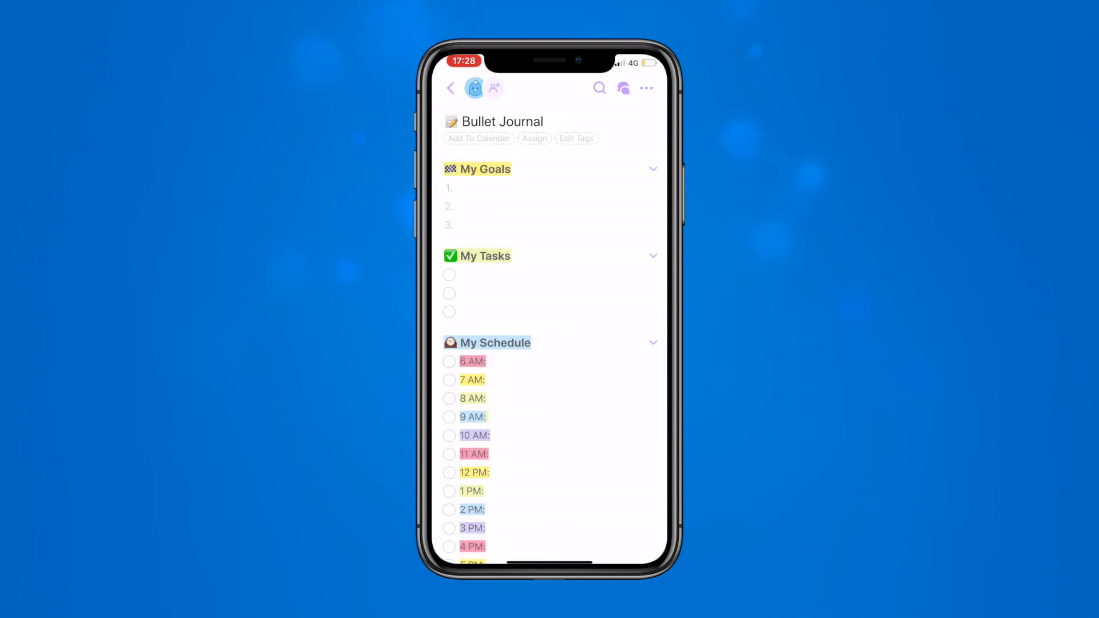
pyautogui.scroll(-3)
pyautogui.write('R')
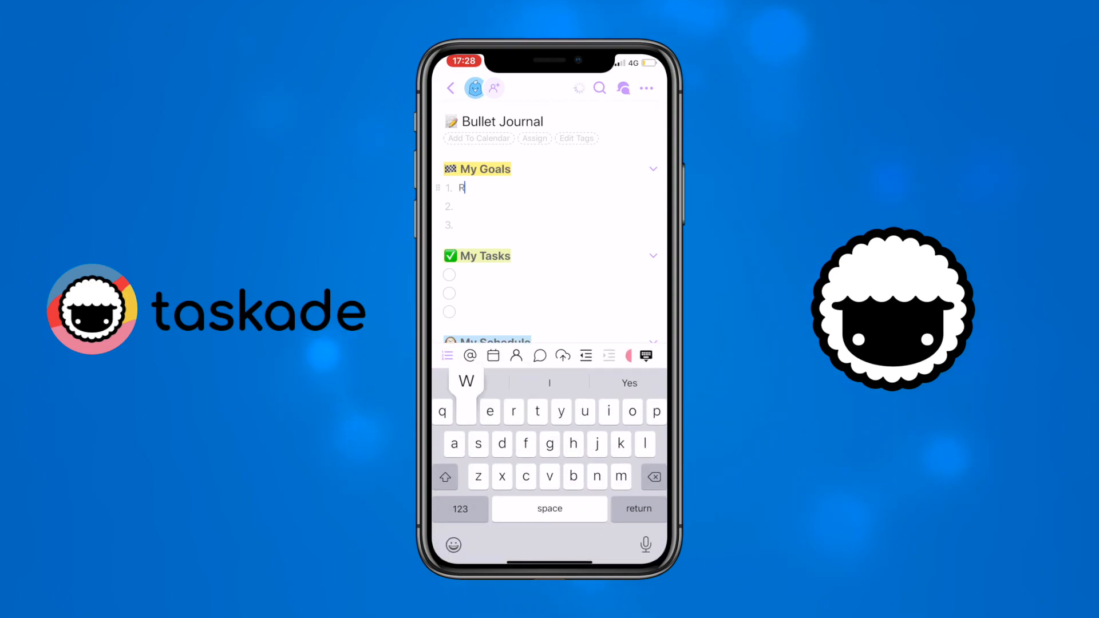
pyautogui.write('ead dai')
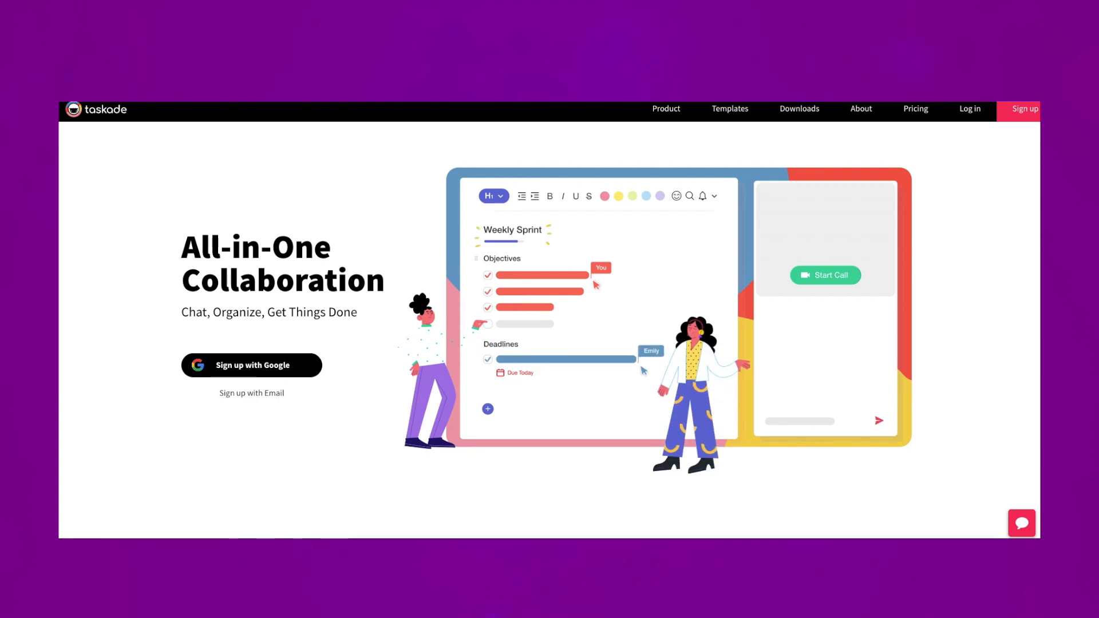
pyautogui.click(825, 275)
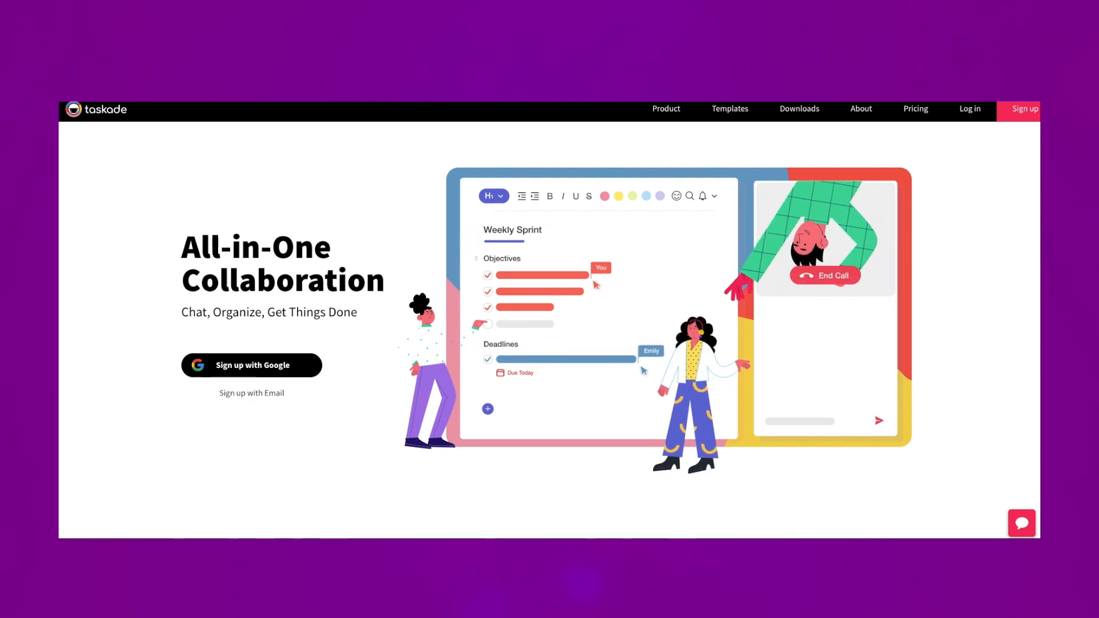